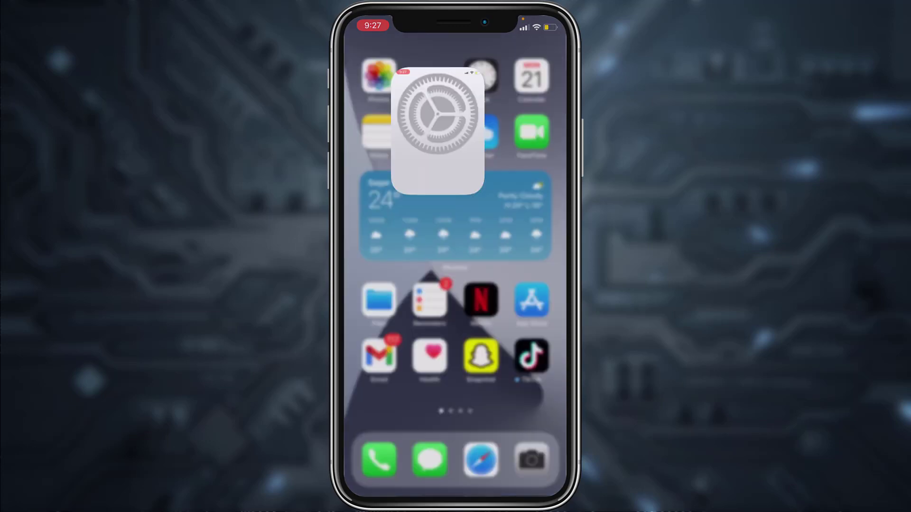
- Go through Settings and General to the iPhone Storage page showing 72.1 GB of 128 GB used
left_click(438, 127)
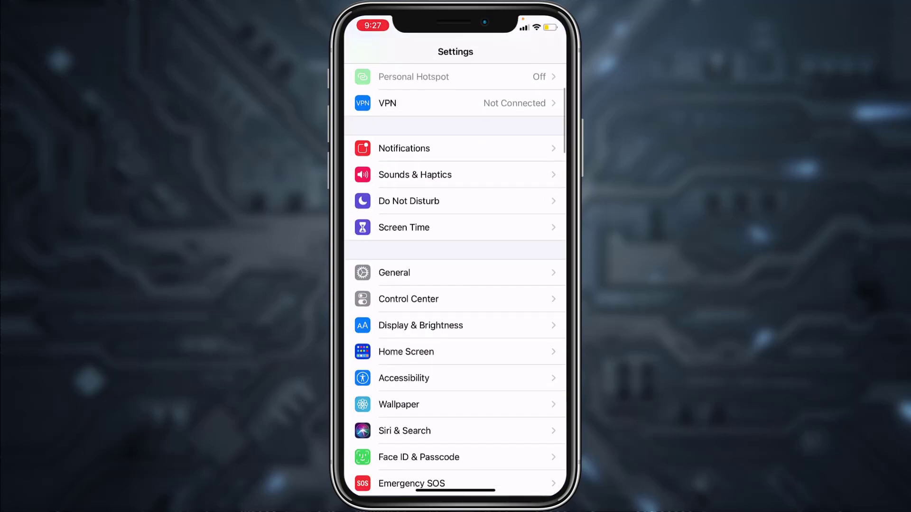
left_click(393, 272)
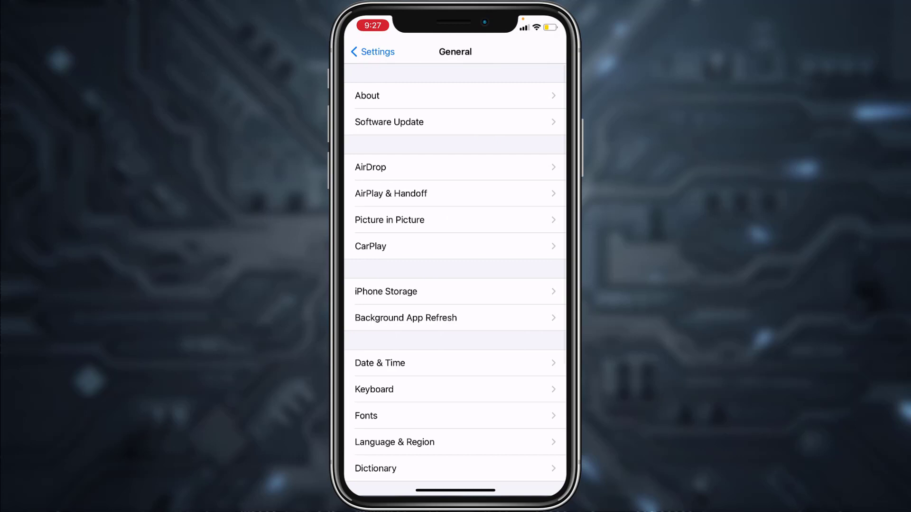
left_click(386, 291)
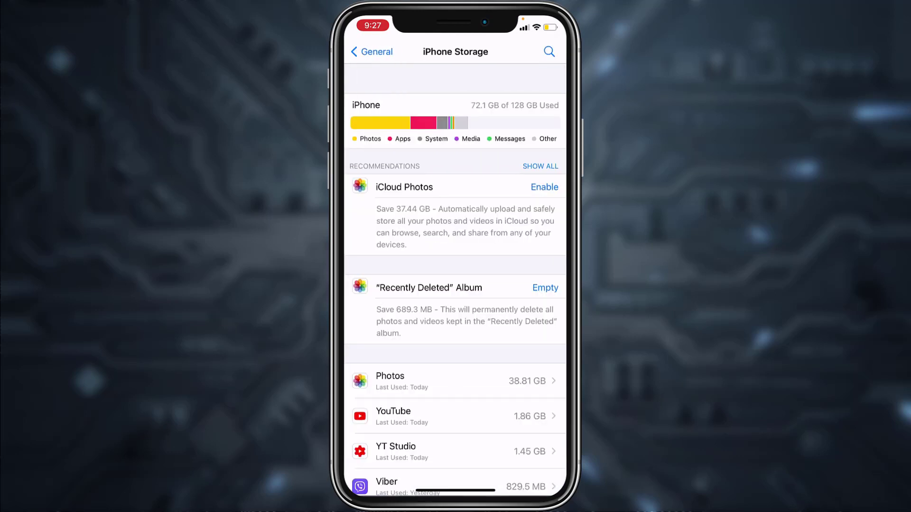
- Open Snapchat's storage details, showing 212.3 MB app size and 112 MB of data
scroll("down", 3)
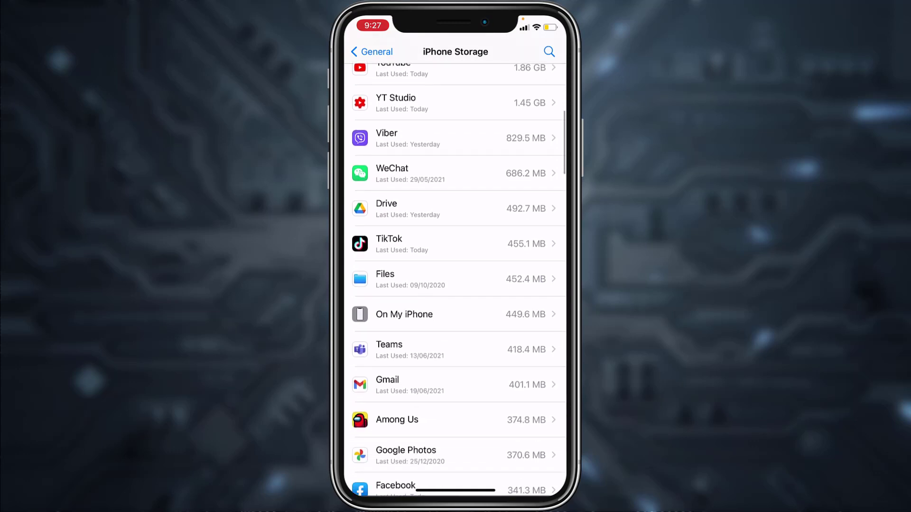
scroll("down", 3)
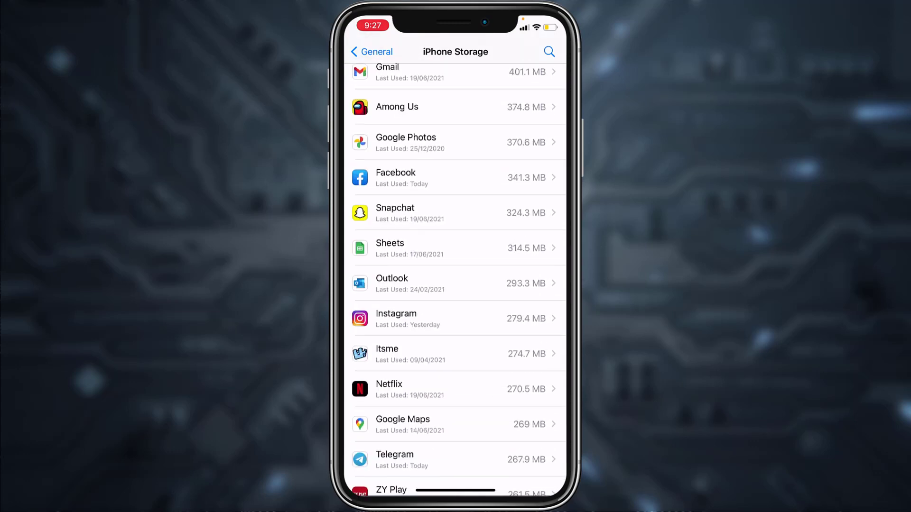
left_click(455, 212)
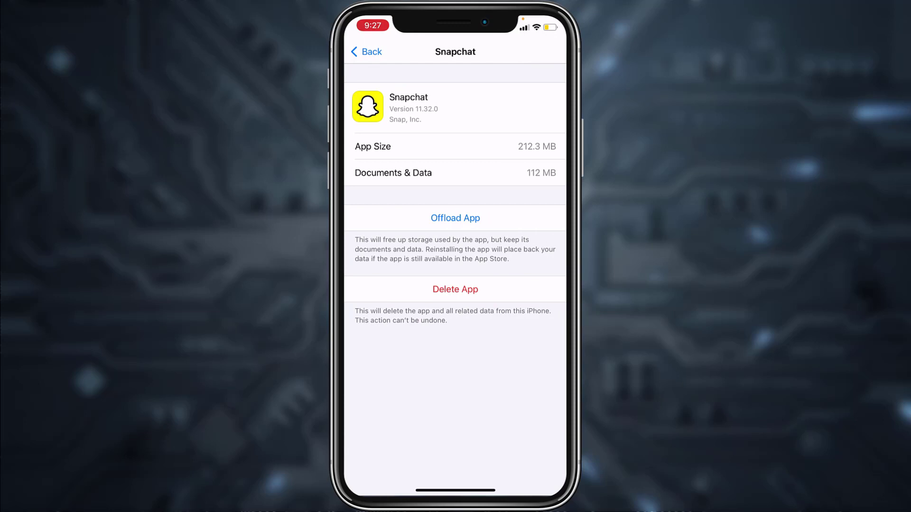
- Offload Snapchat, keeping its 112.3 MB of documents and data, then choose Reinstall App
left_click(455, 217)
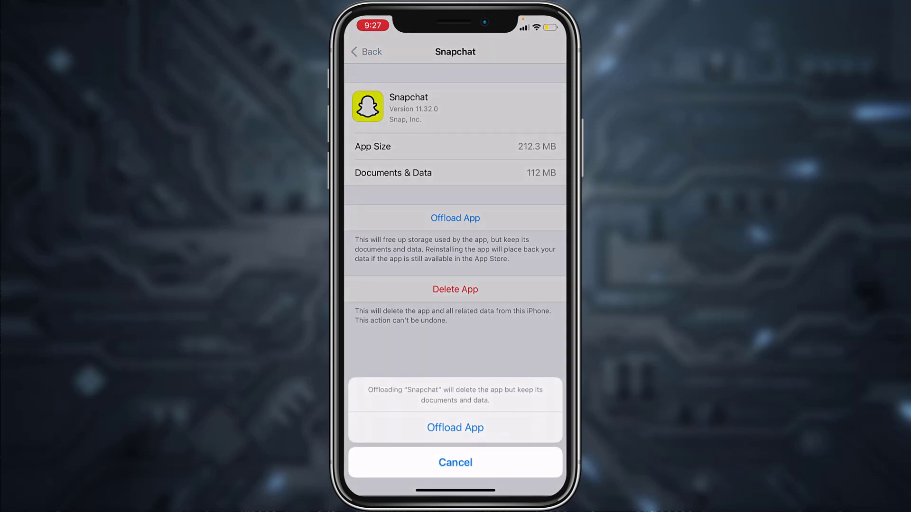
left_click(456, 427)
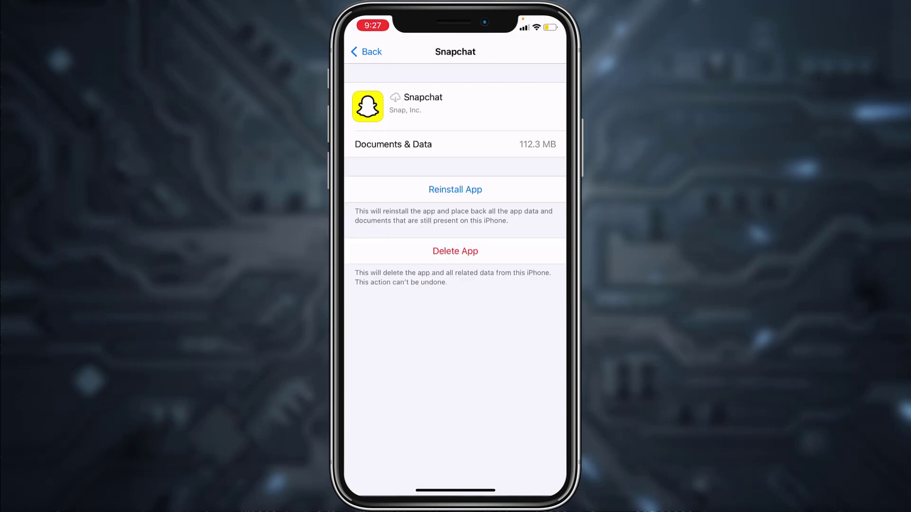
left_click(456, 189)
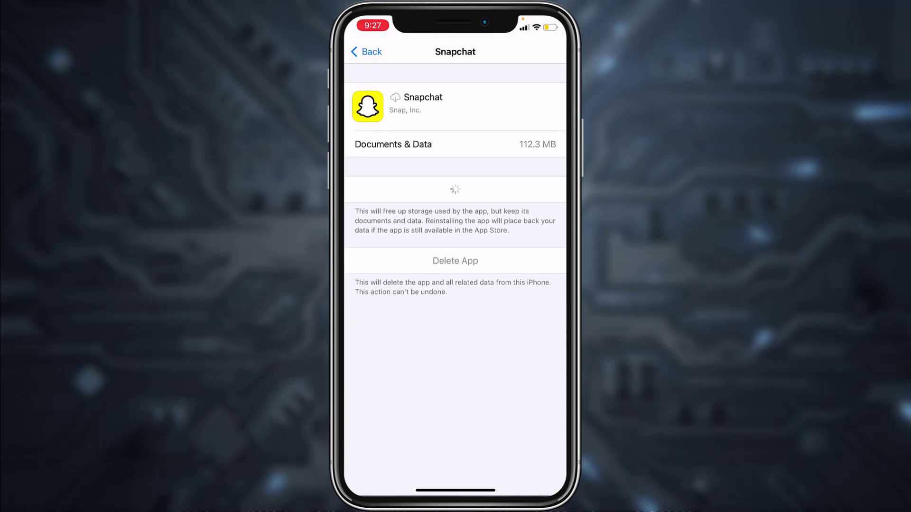